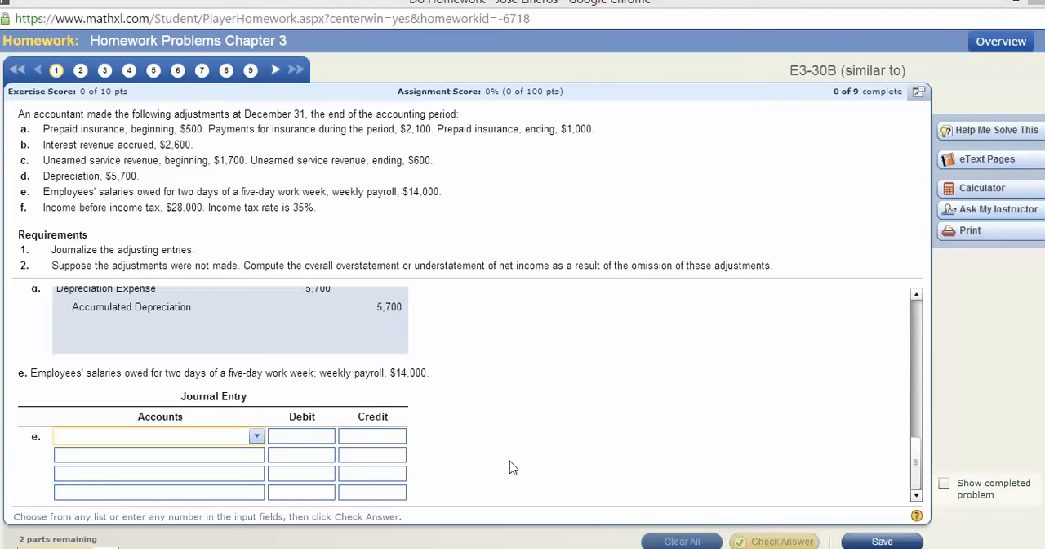
pyautogui.moveTo(127, 399)
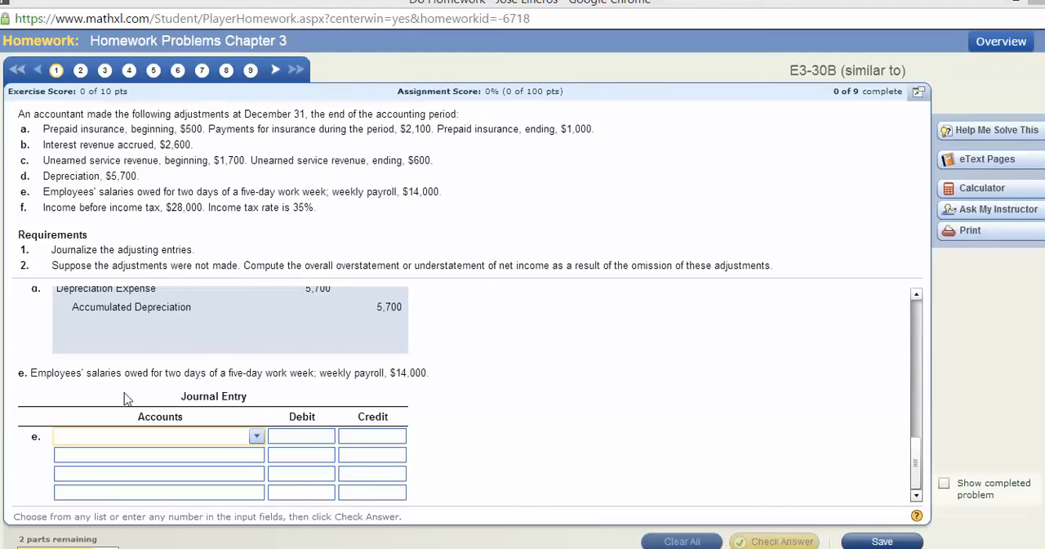
pyautogui.moveTo(238, 385)
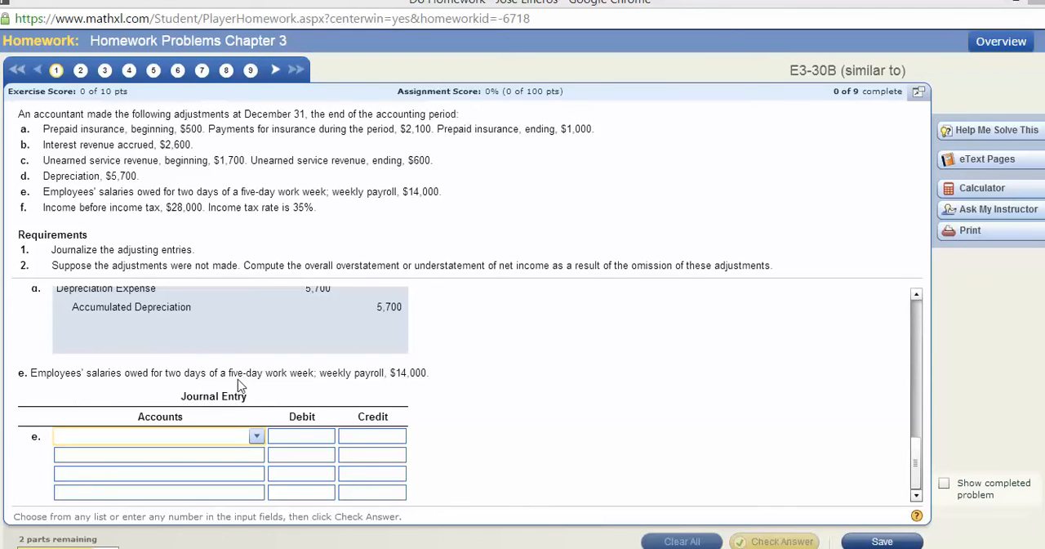
pyautogui.moveTo(196, 384)
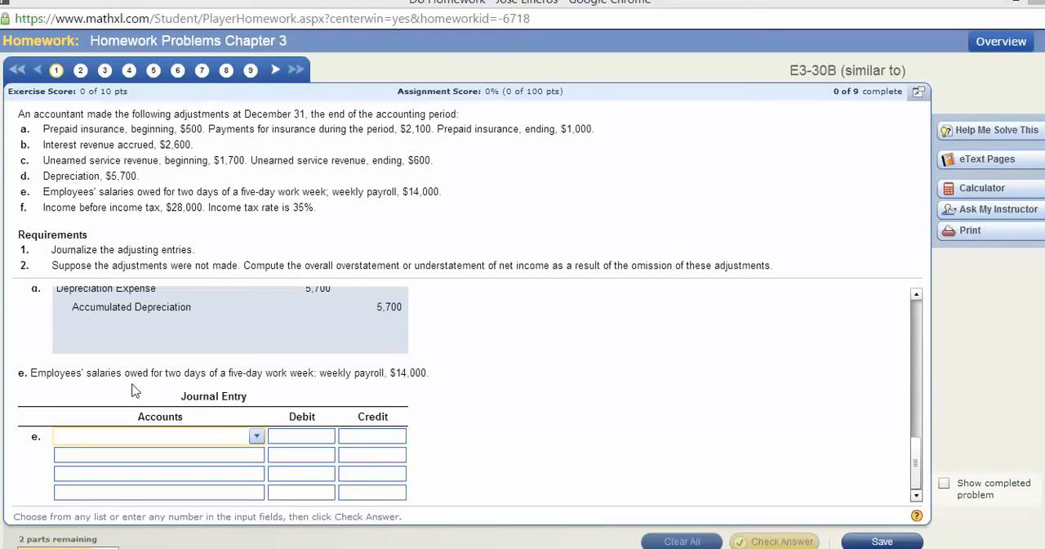
pyautogui.moveTo(57, 388)
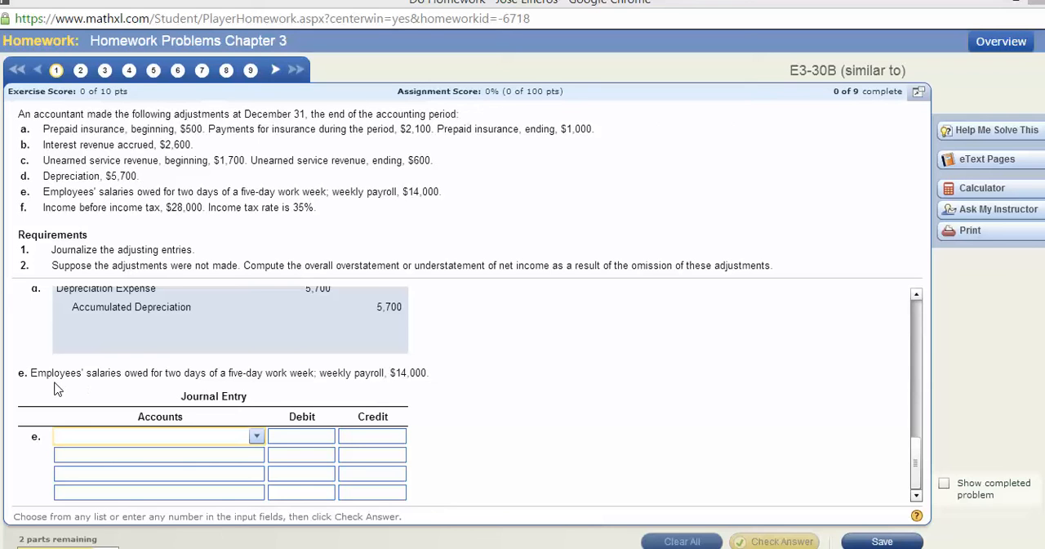
pyautogui.moveTo(179, 383)
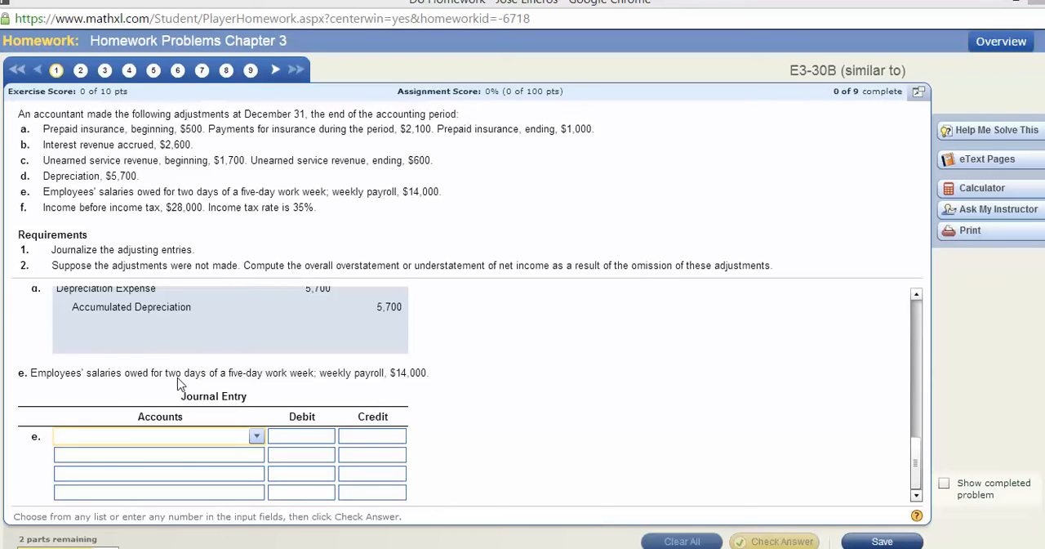
pyautogui.moveTo(315, 384)
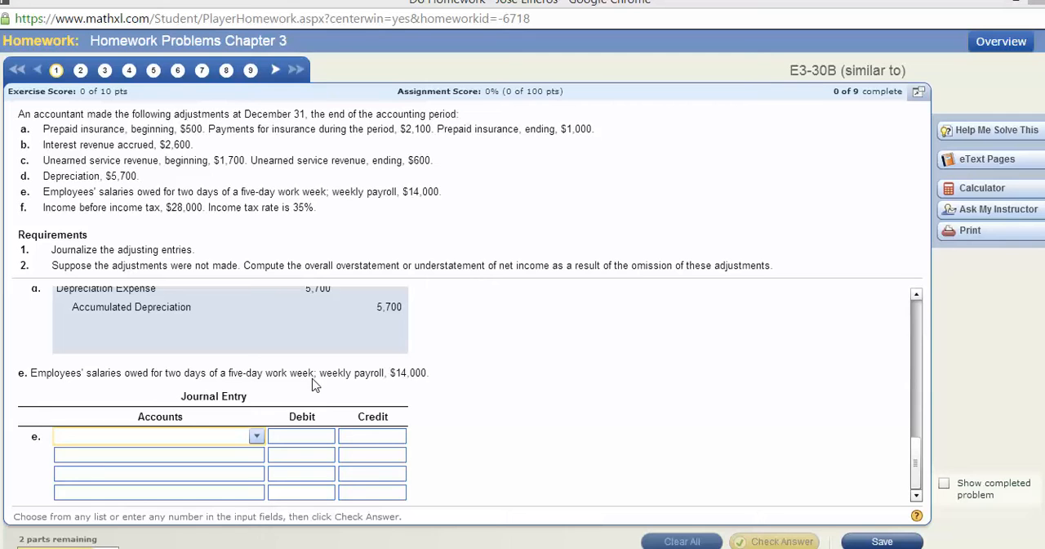
pyautogui.moveTo(261, 387)
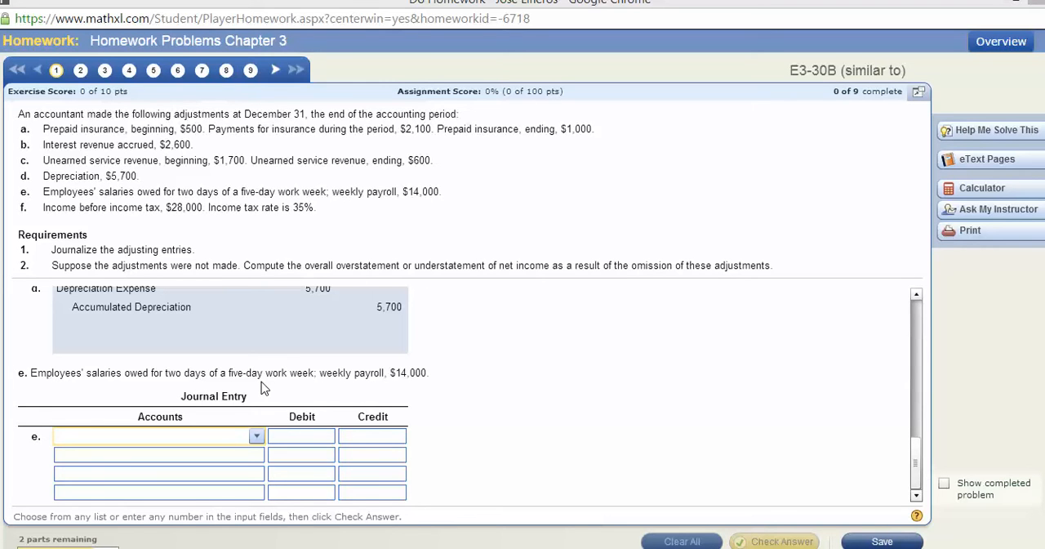
pyautogui.moveTo(388, 388)
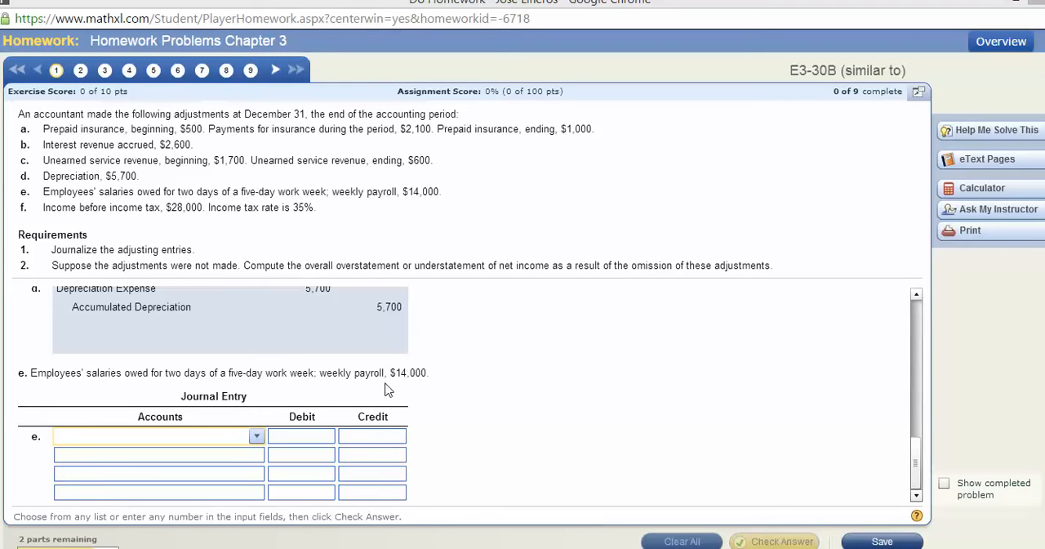
pyautogui.moveTo(296, 382)
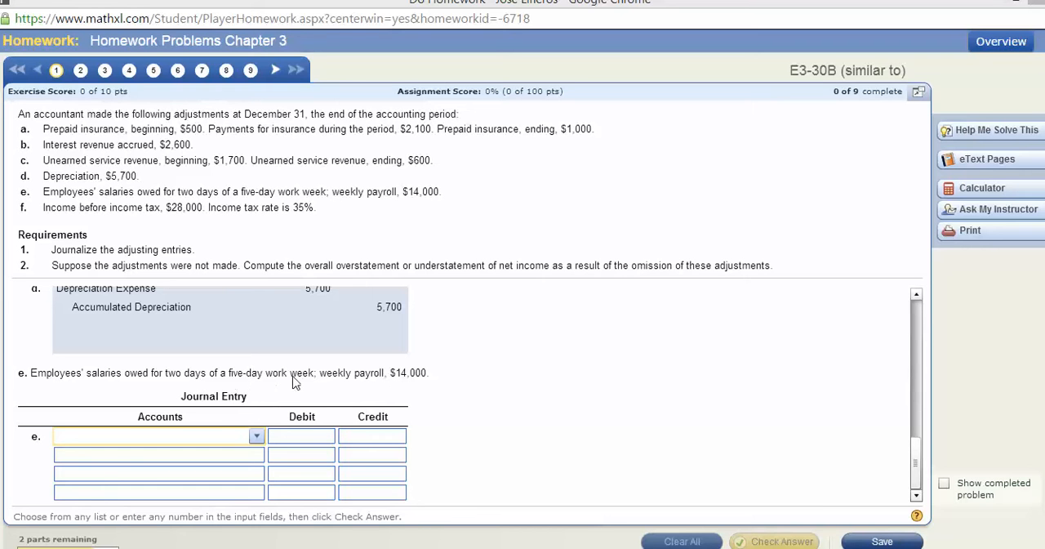
pyautogui.moveTo(399, 400)
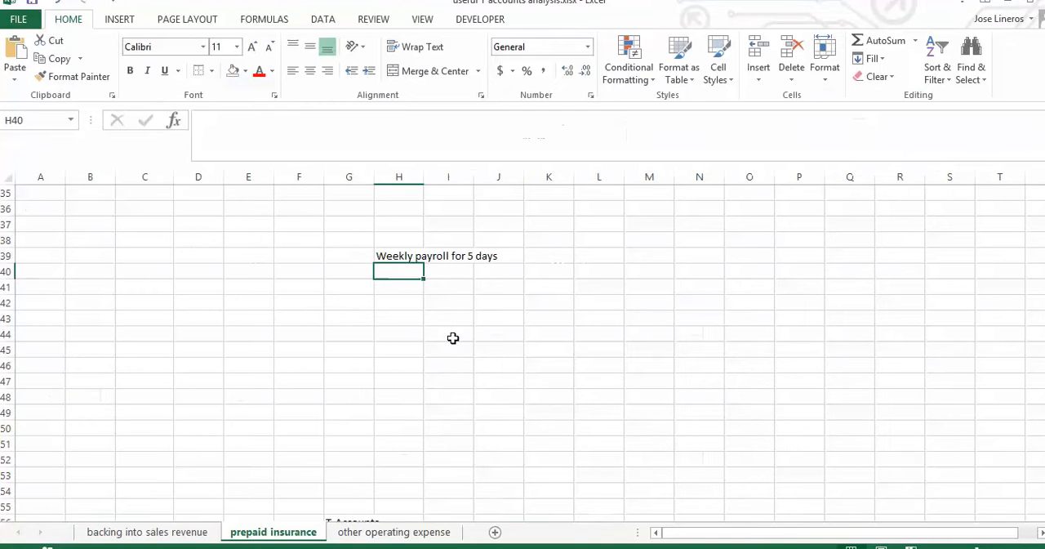
# Step: Break the 14000 weekly payroll into 2800 per day in the Excel worksheet
pyautogui.write('14000')
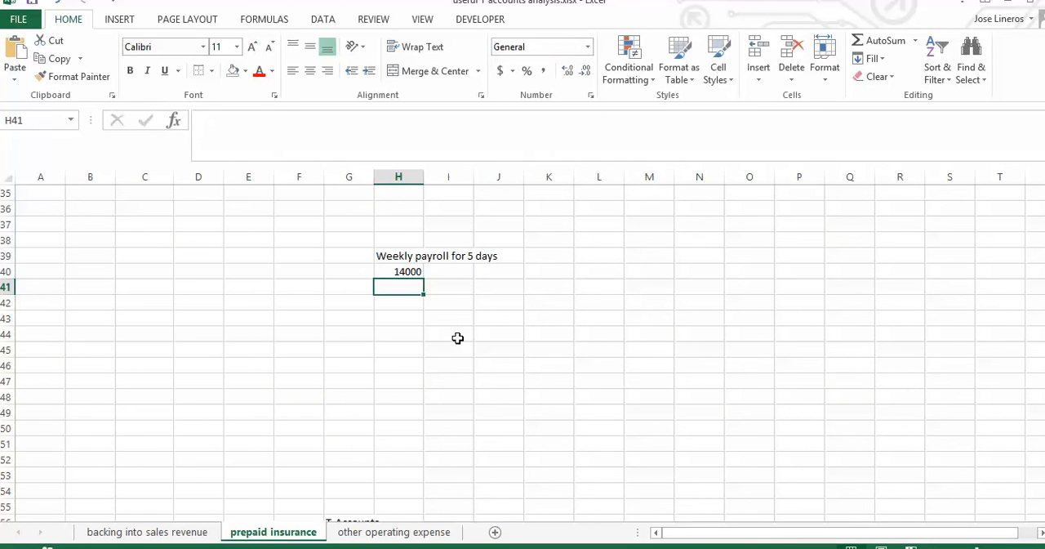
pyautogui.write('5')
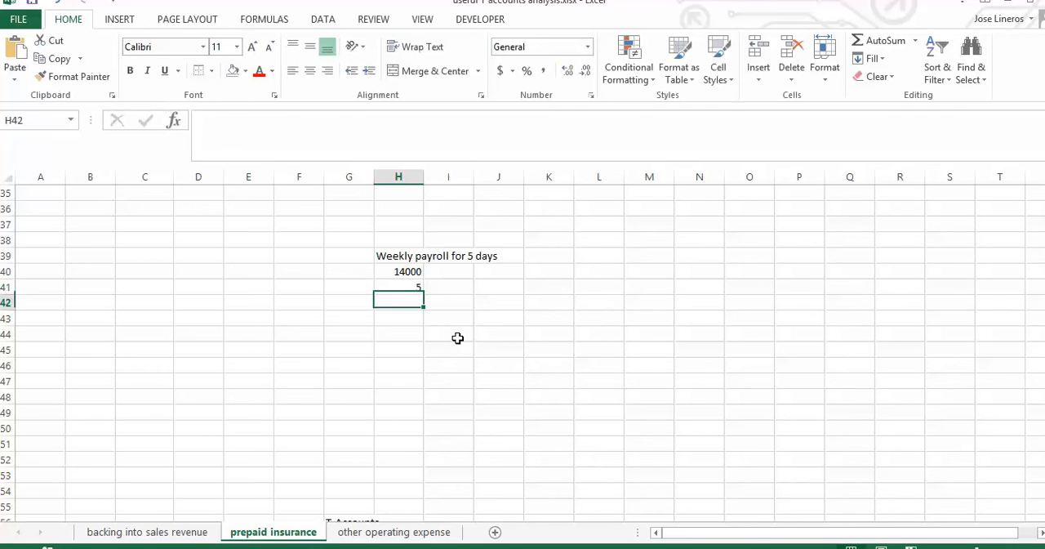
pyautogui.write('days')
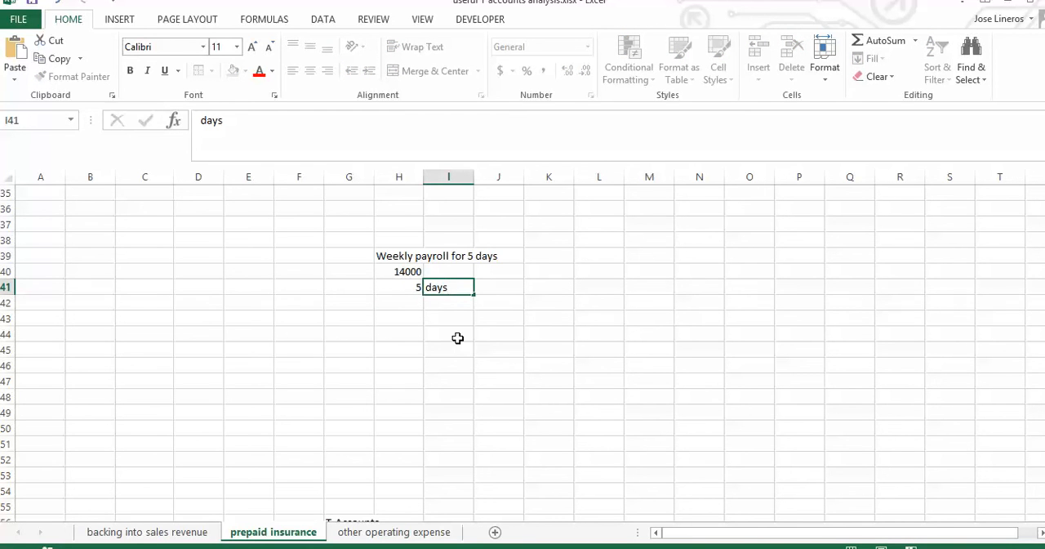
pyautogui.write('per day')
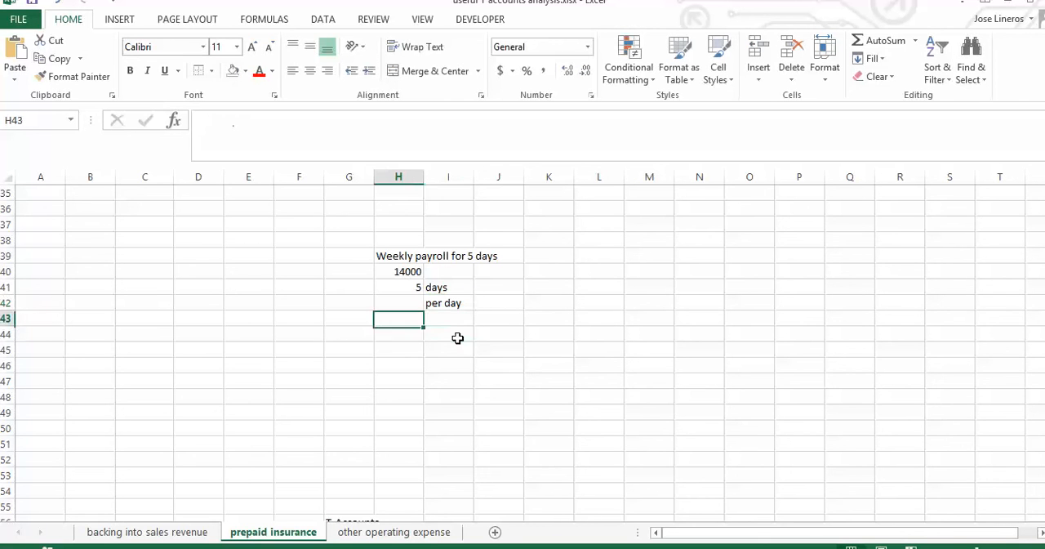
pyautogui.write('2800')
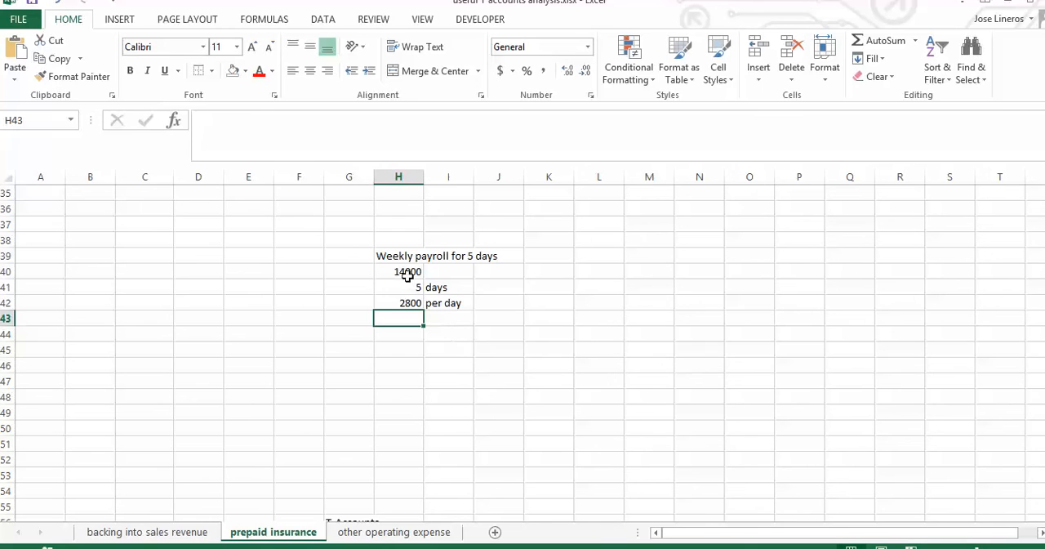
pyautogui.click(398, 303)
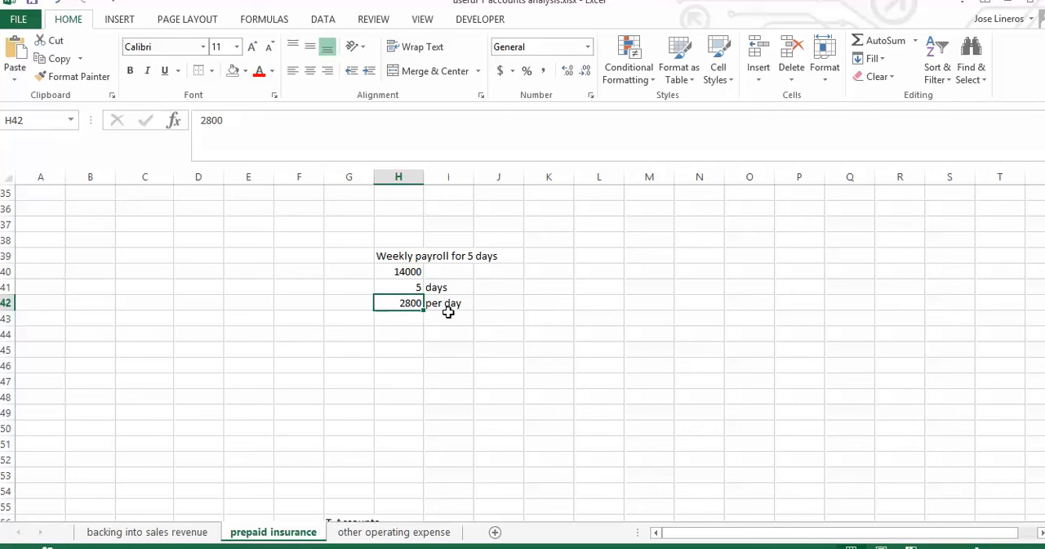
pyautogui.write('6')
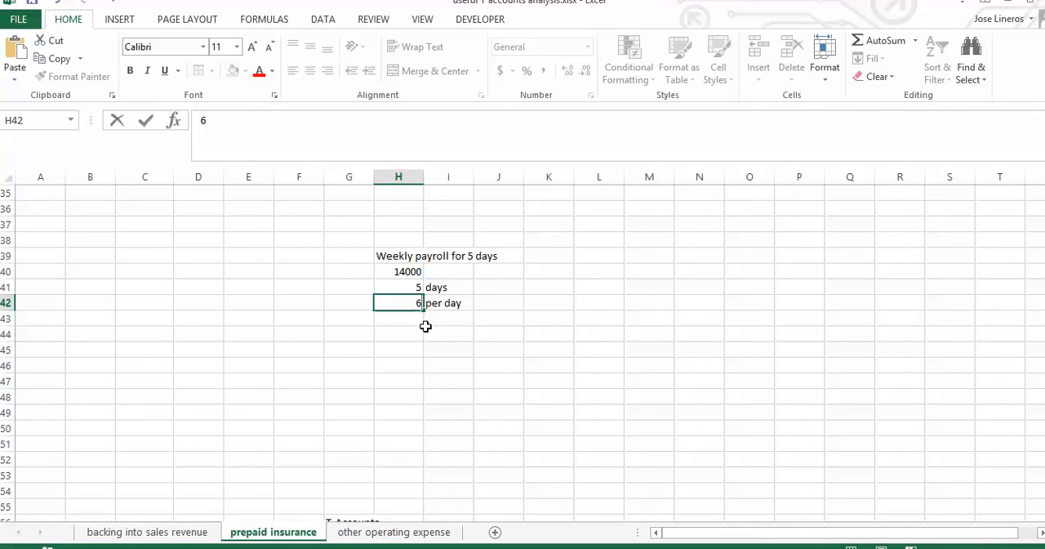
pyautogui.write('2800')
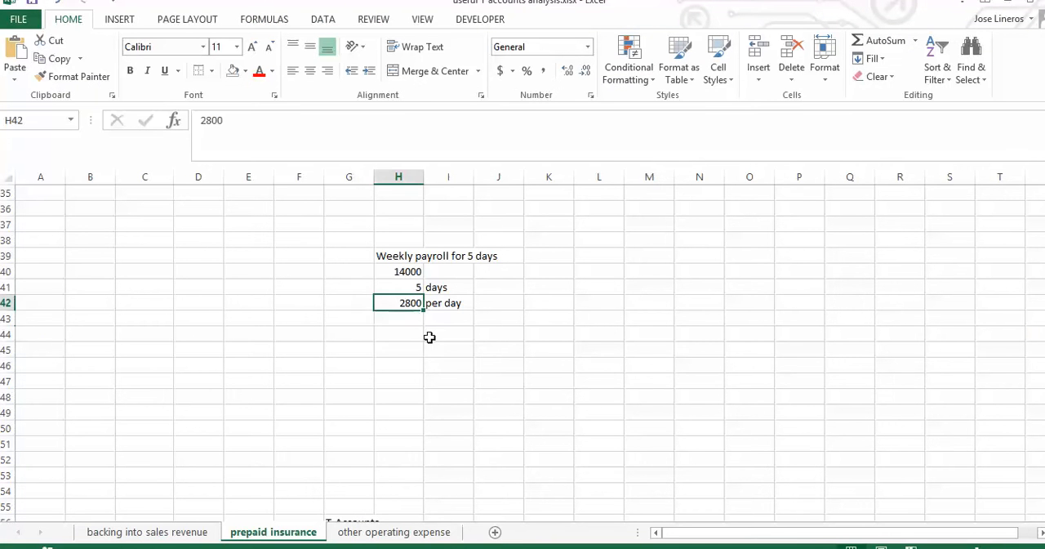
# Step: Multiply by 2 to get 5600 and note it as earned by employees but not yet paid
pyautogui.click(447, 319)
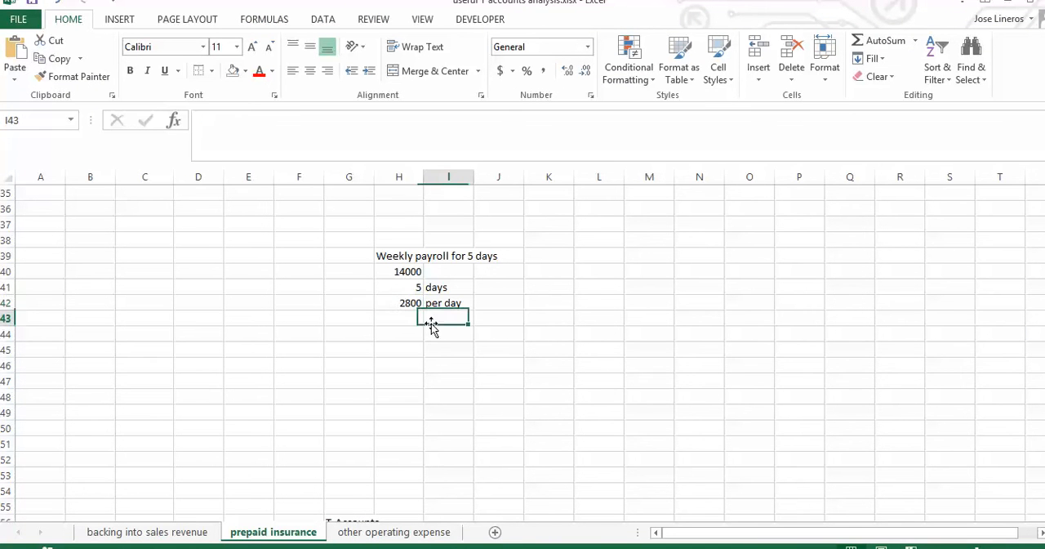
pyautogui.write('times')
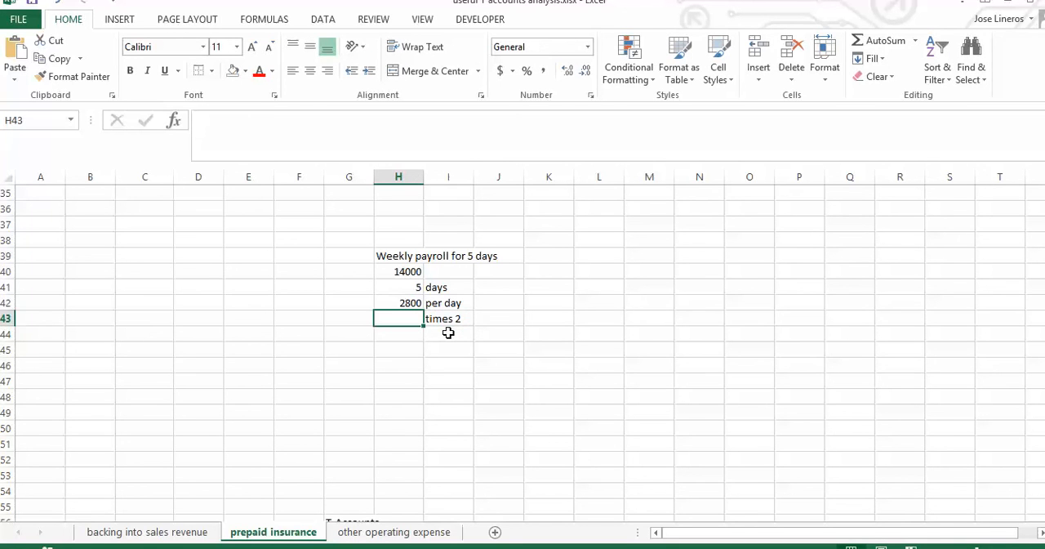
pyautogui.write('2')
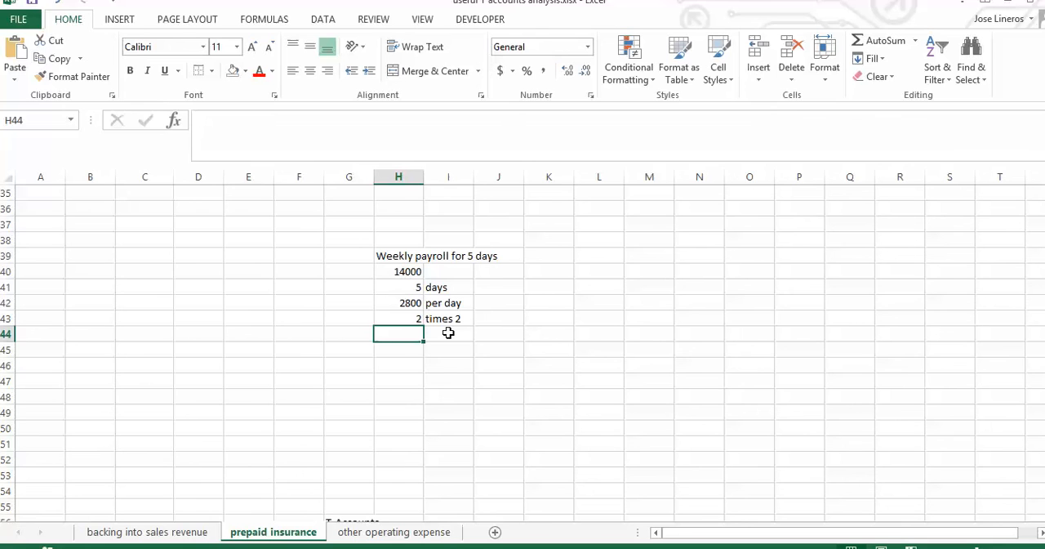
pyautogui.write('5600')
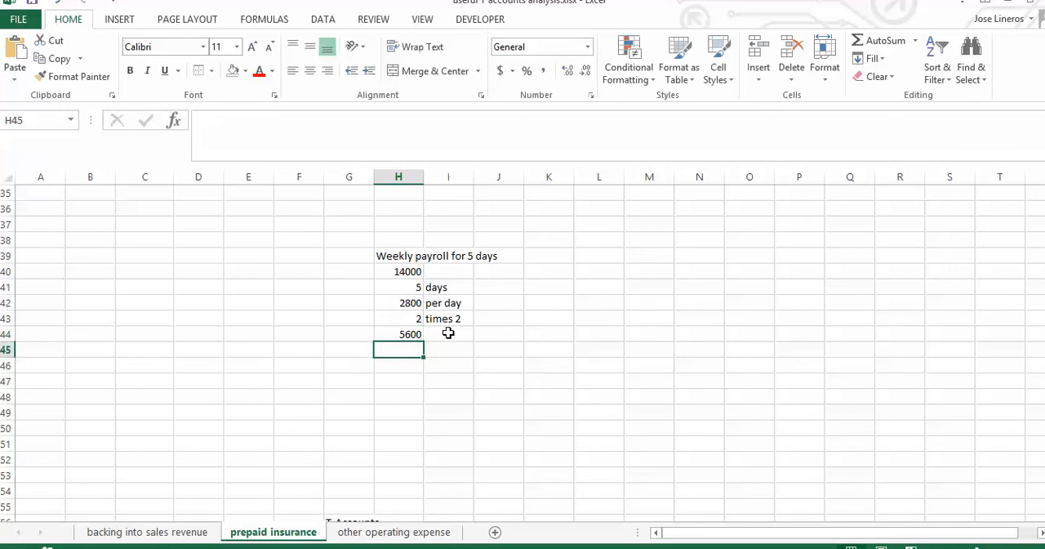
pyautogui.click(447, 333)
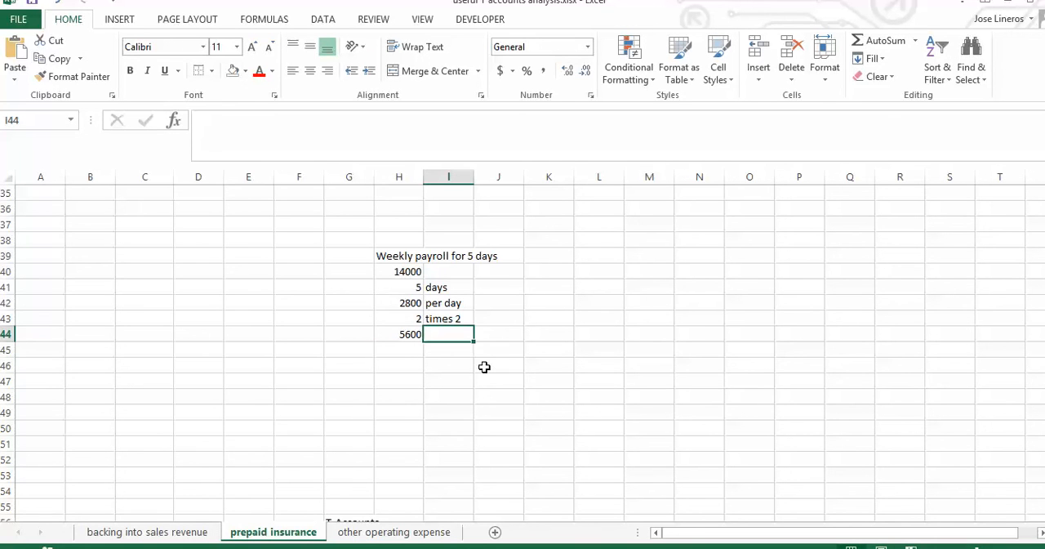
pyautogui.write('has been ear')
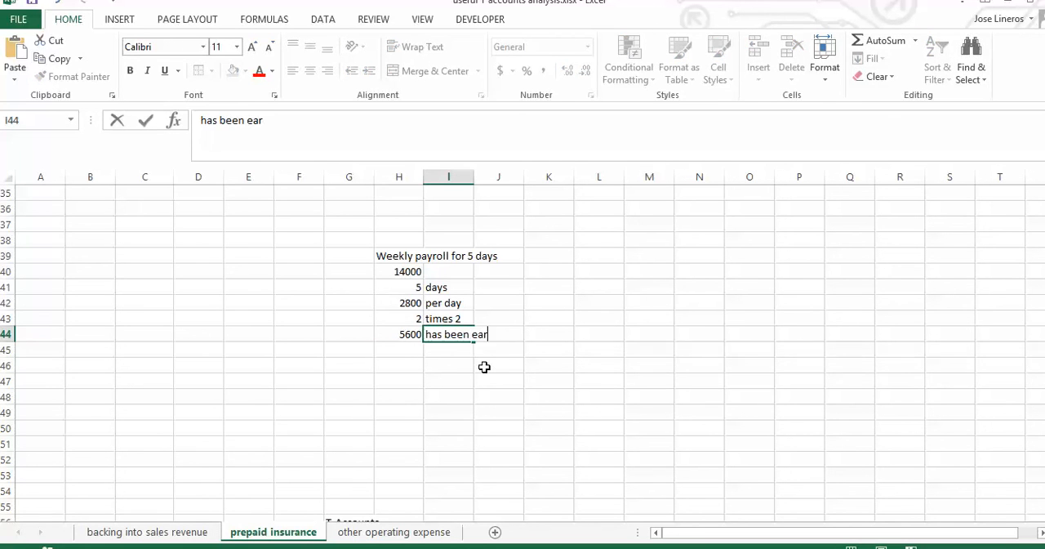
pyautogui.write('ned by employ')
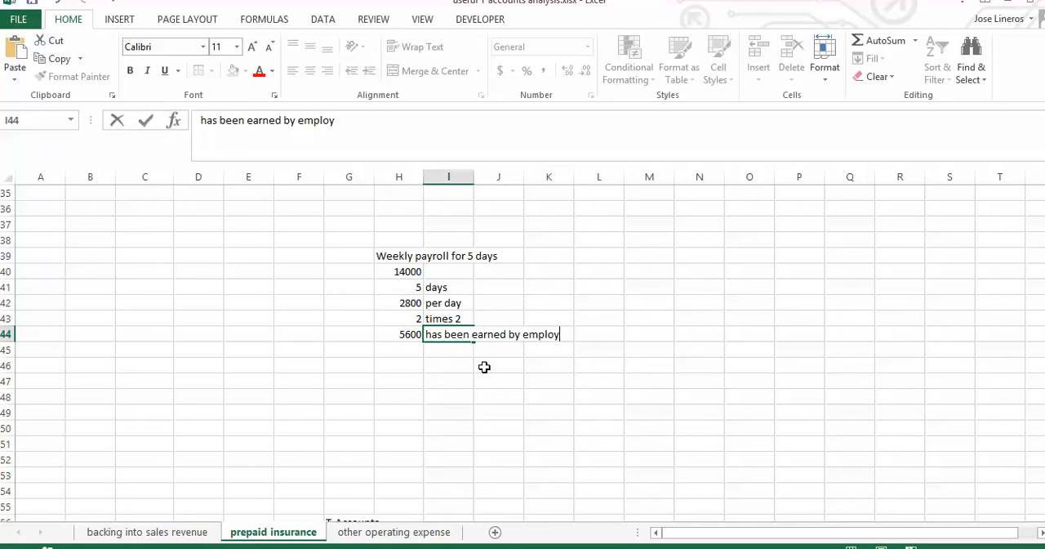
pyautogui.write('ees but not yet paid')
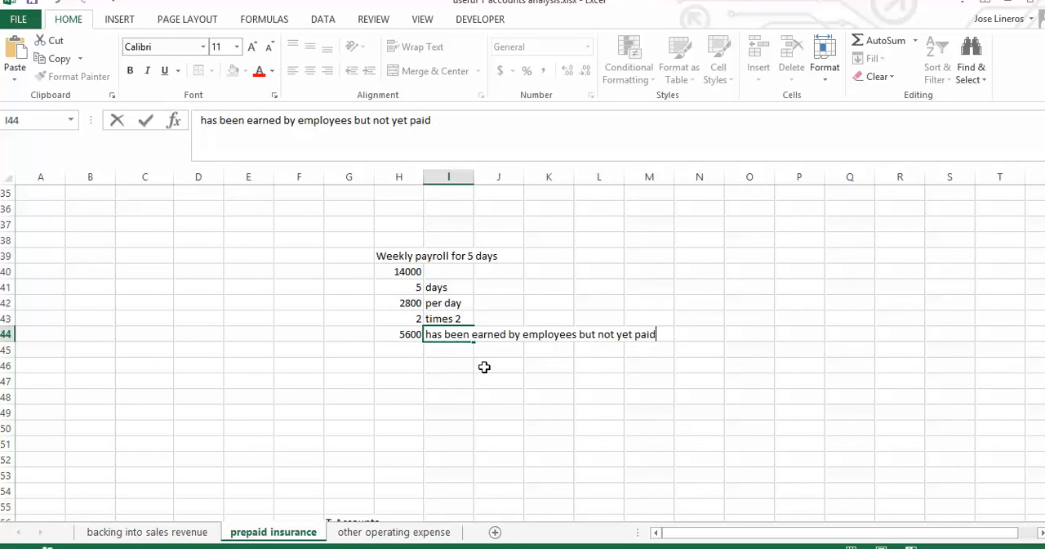
pyautogui.press('enter')
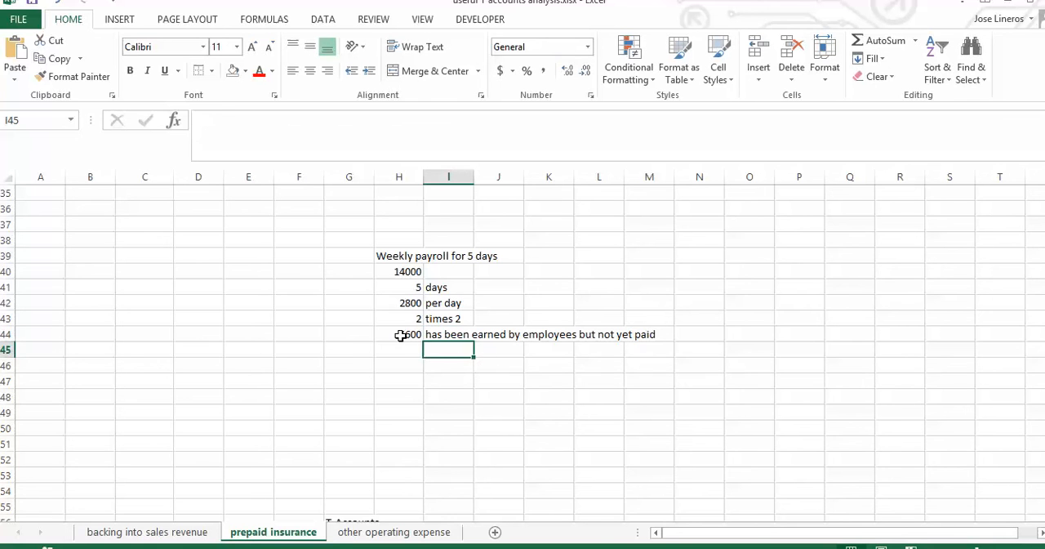
pyautogui.click(398, 333)
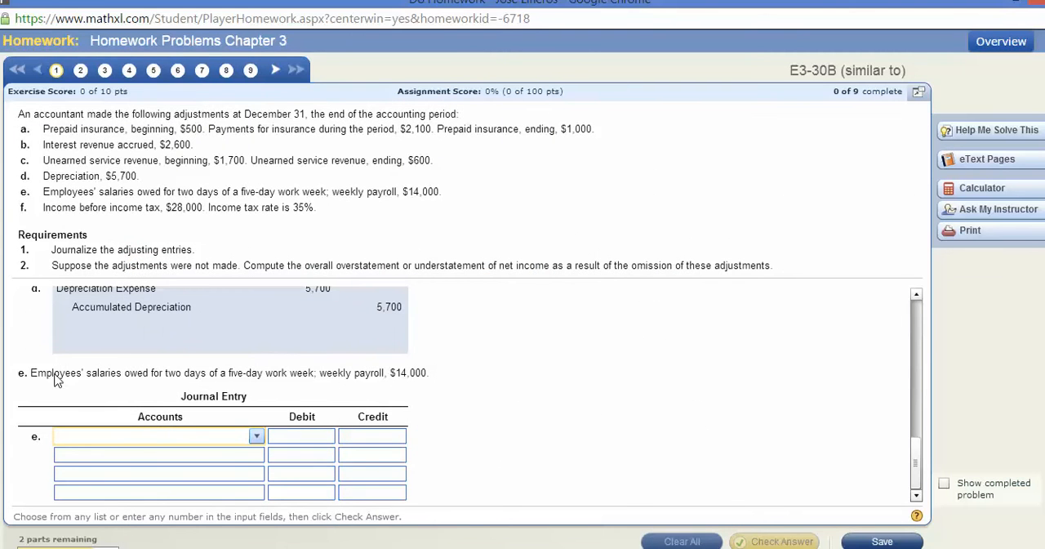
# Step: Enter 5600 as the Salary Payable credit in journal entry e
pyautogui.click(257, 435)
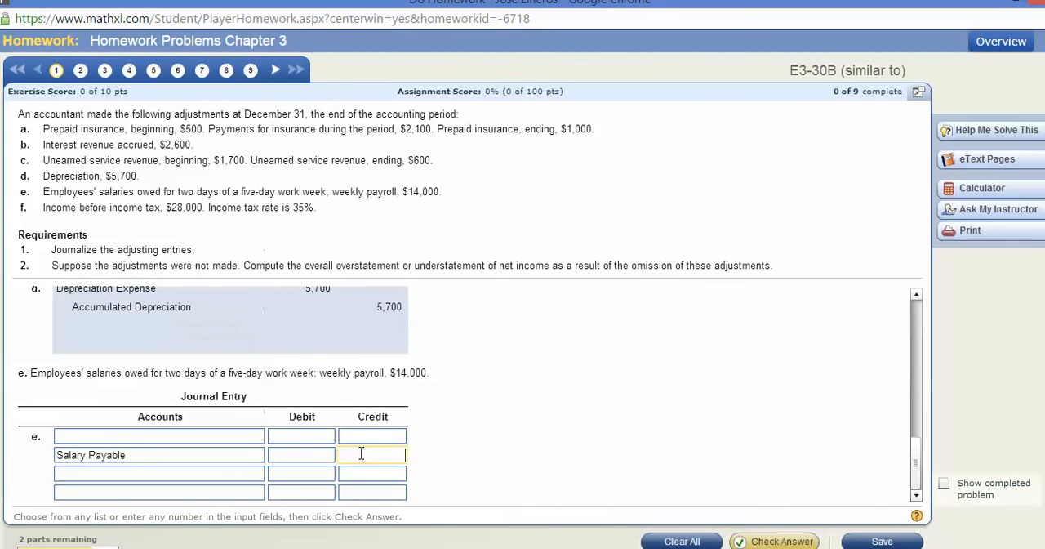
pyautogui.write('5600')
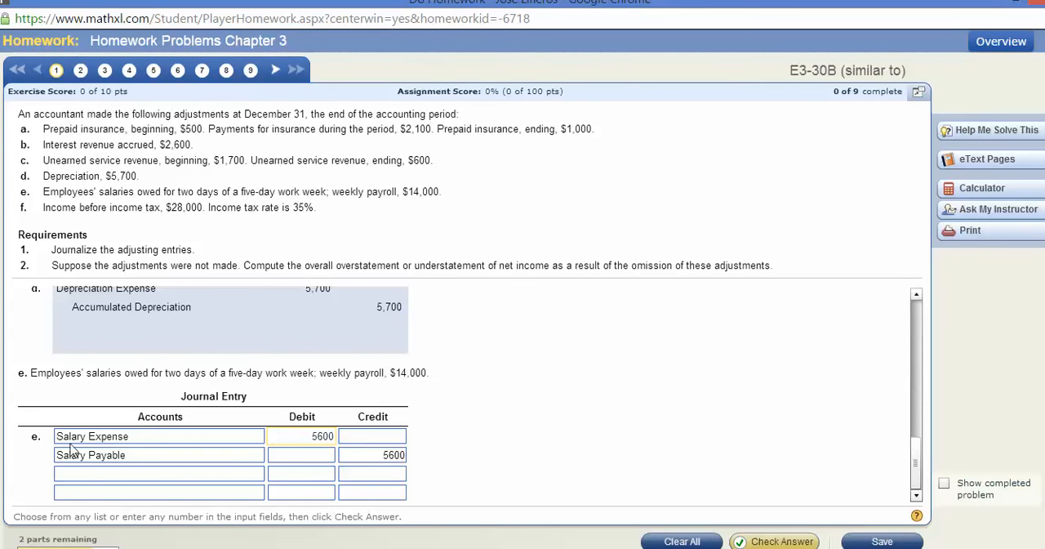
pyautogui.moveTo(69, 449)
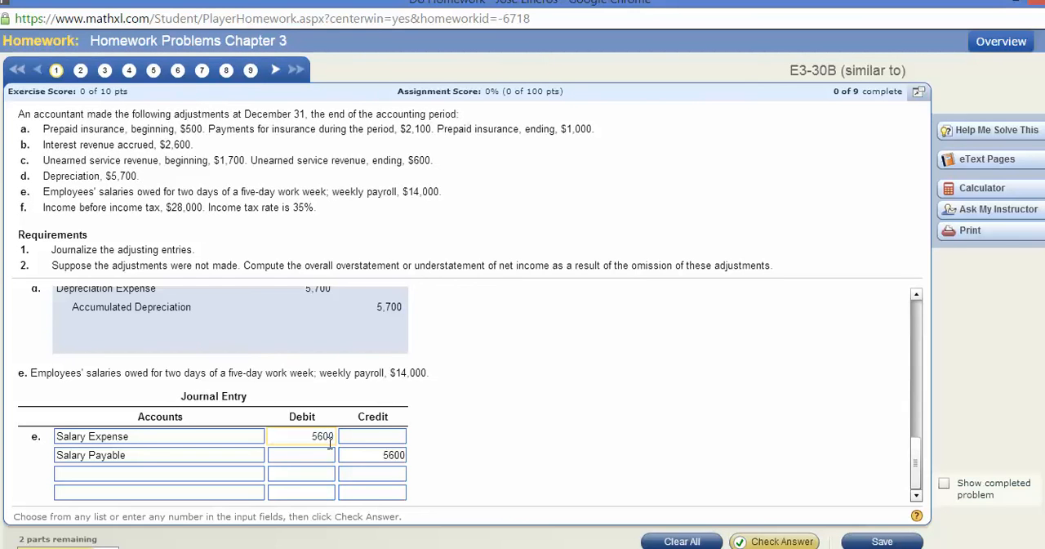
pyautogui.moveTo(585, 457)
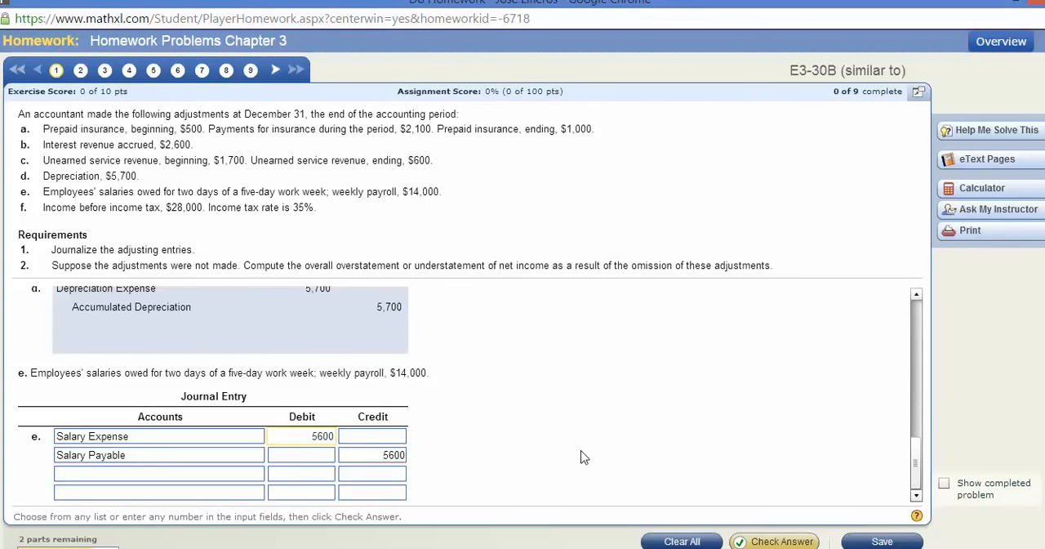